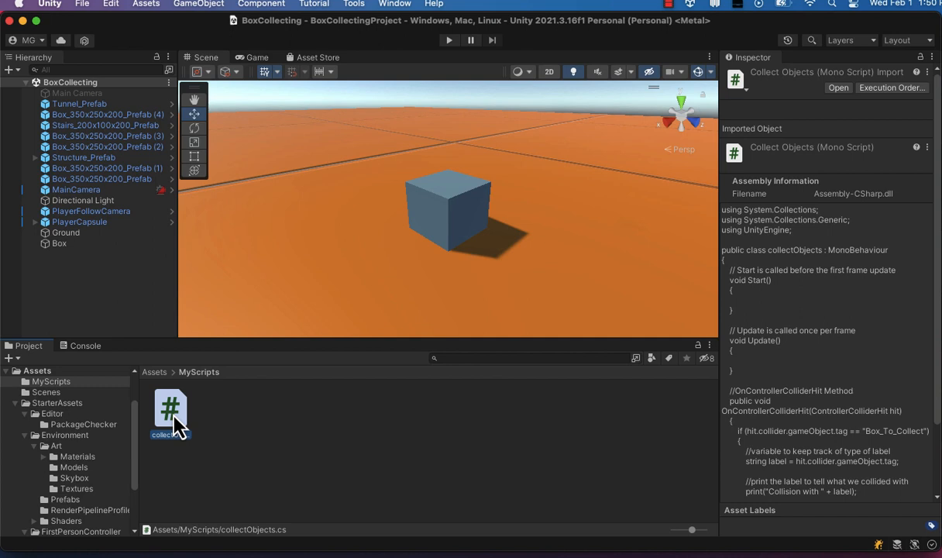
- Open the collectObjects script from the MyScripts folder in Visual Studio
double_click(169, 408)
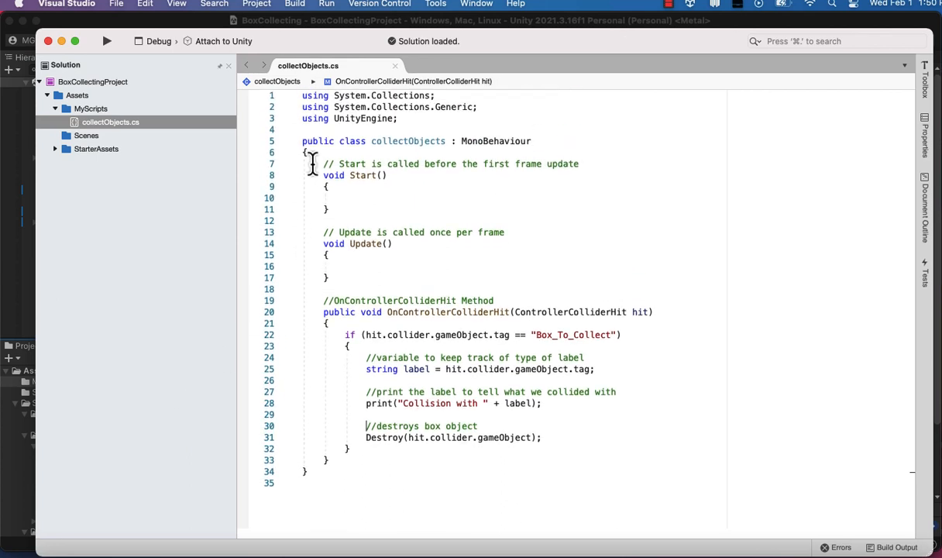
- Declare 'int score;' in collectObjects and set 'score = 0;' inside Start()
left_click(307, 151)
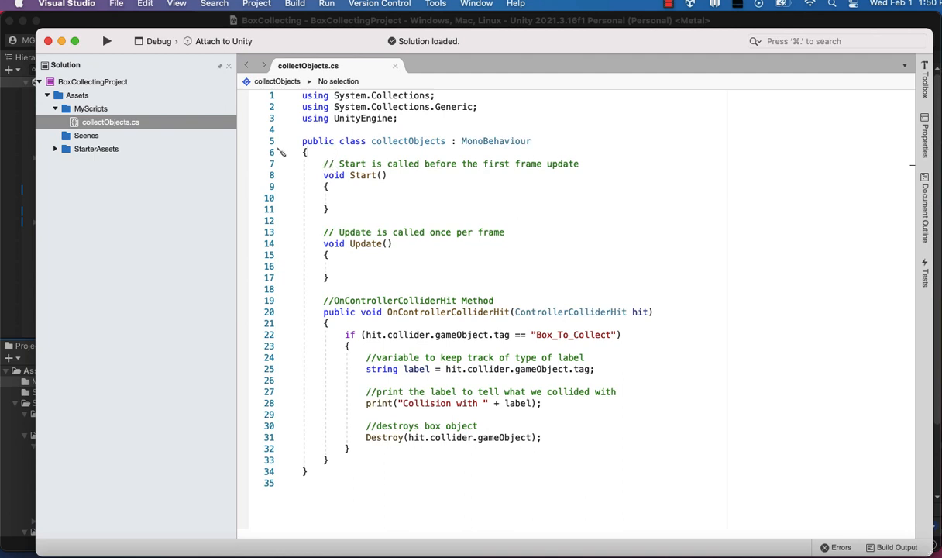
type("int")
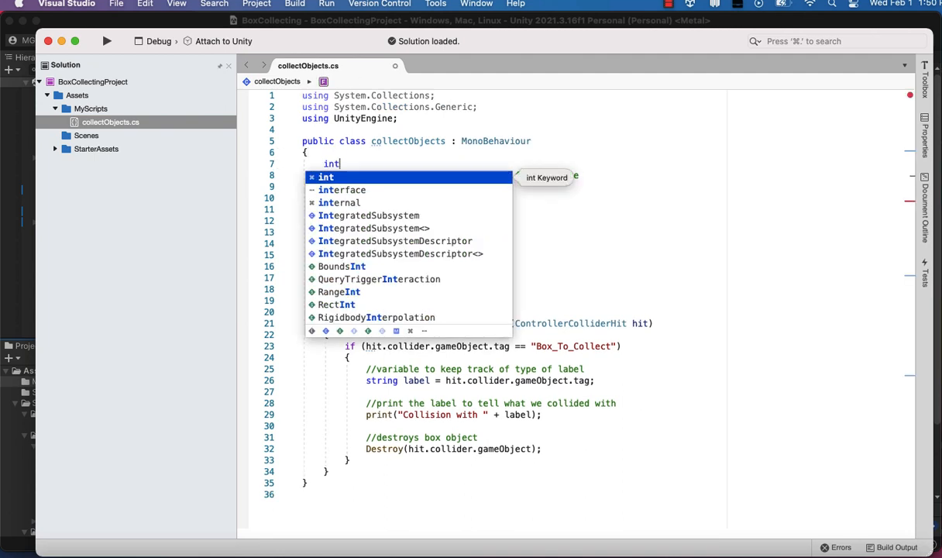
type("s")
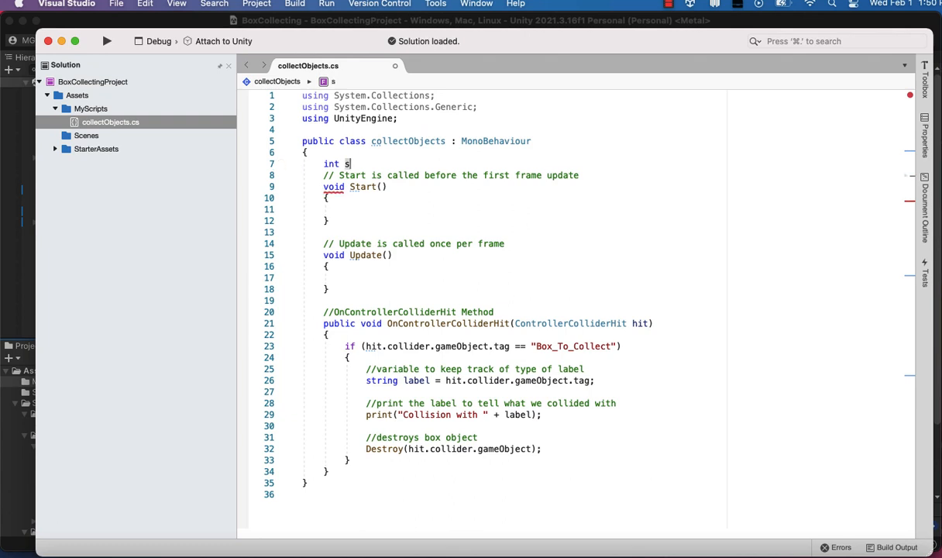
type("core;")
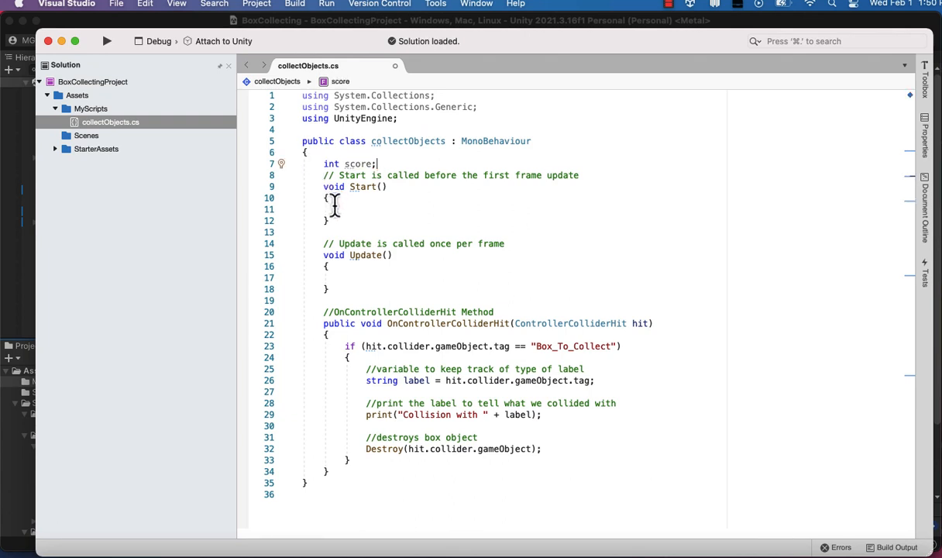
type("s")
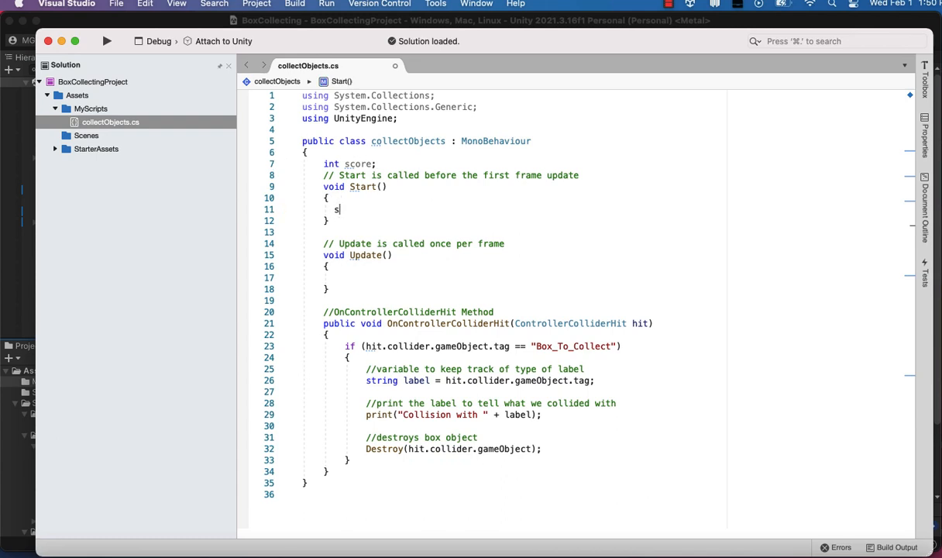
type("core")
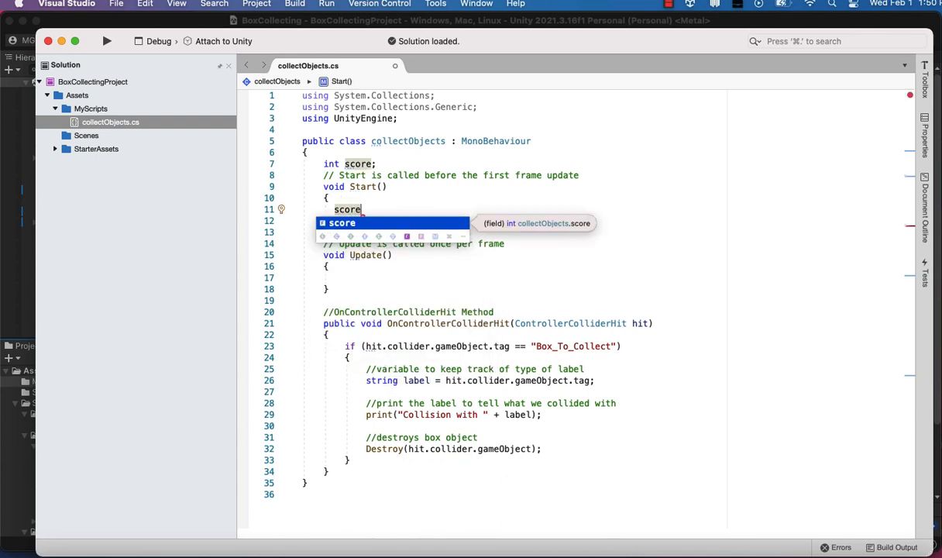
type("=0")
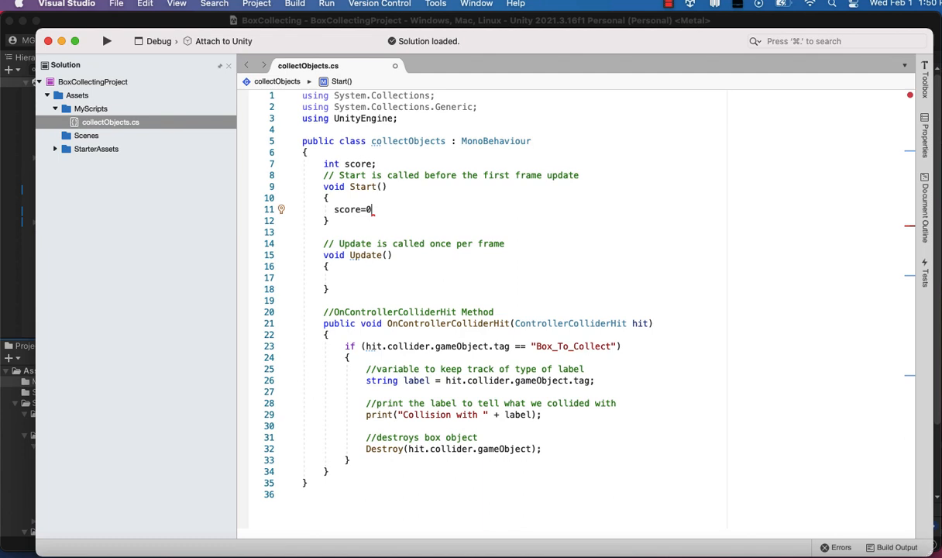
type("= 0;")
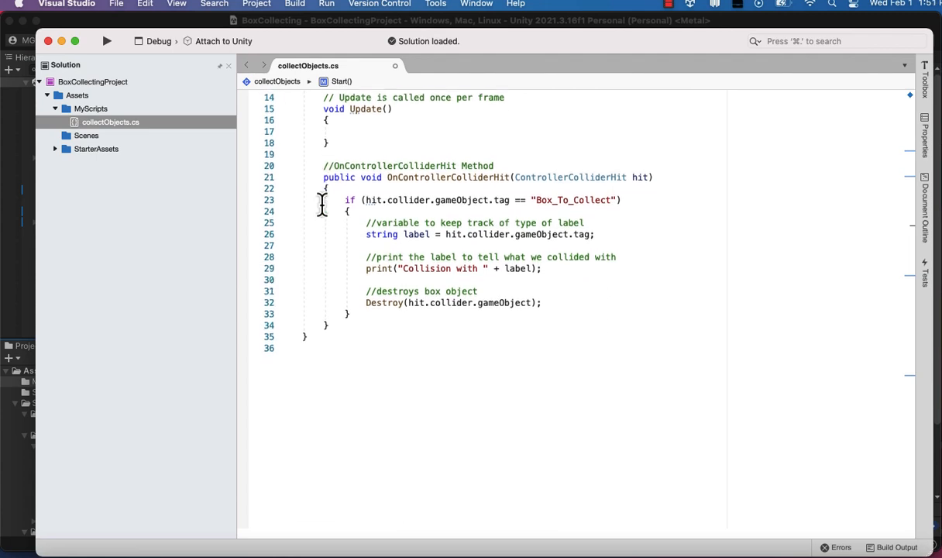
- Add a print("Score" + score) call in OnControllerColliderHit
scroll("down", 3)
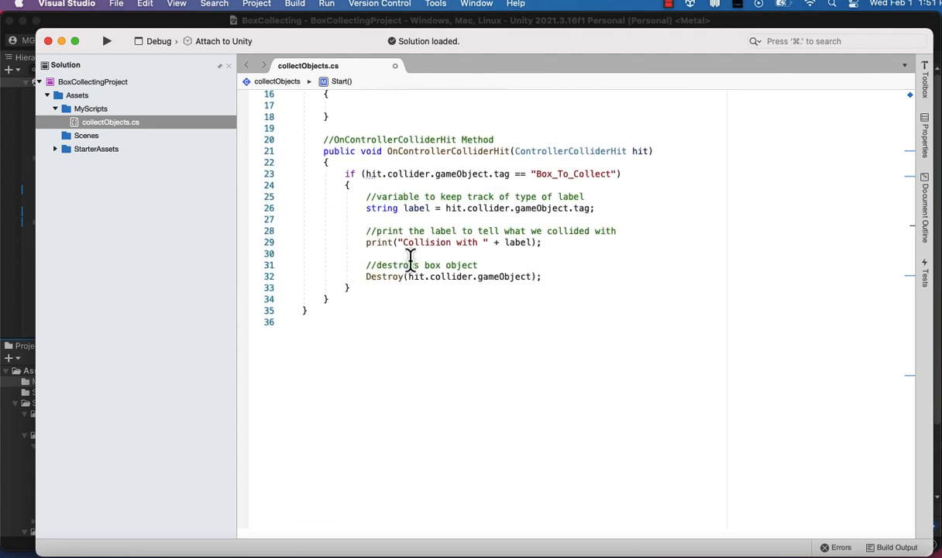
type("p")
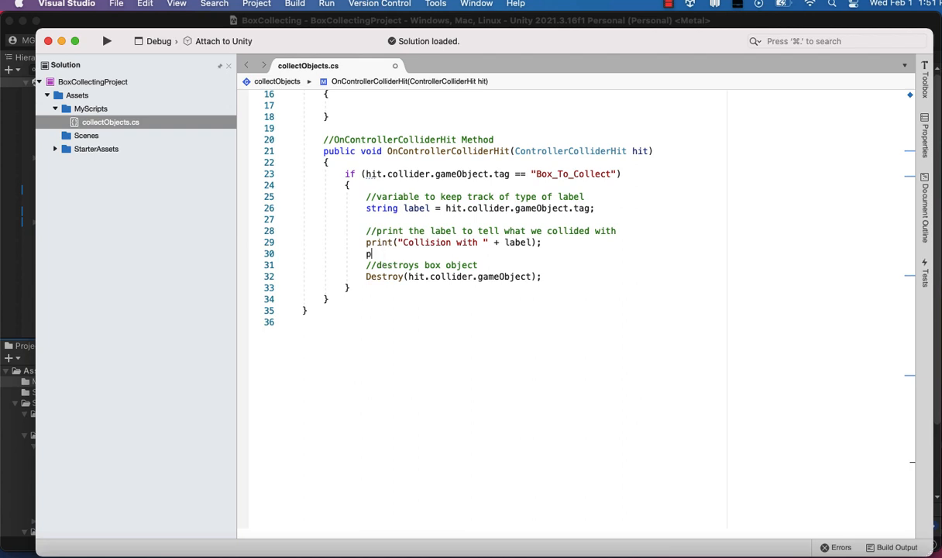
type("rint();")
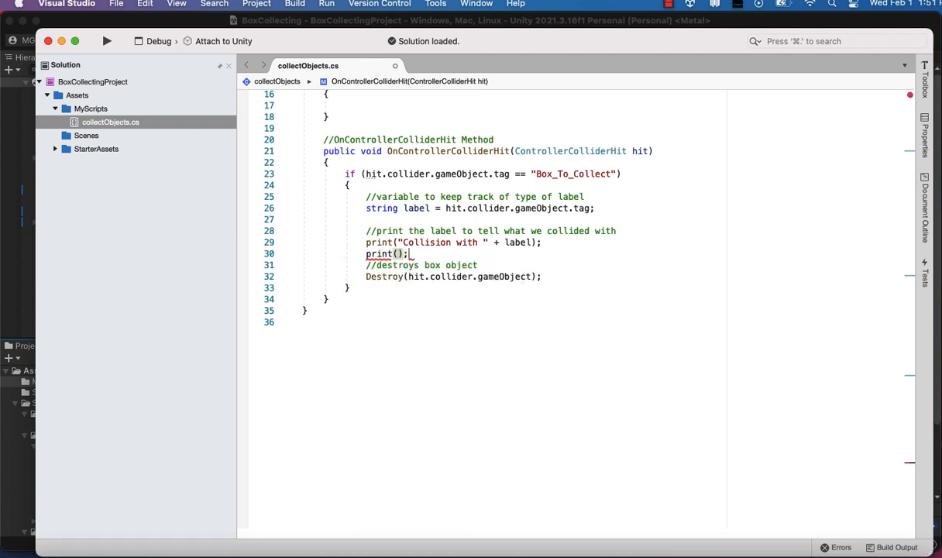
type("\"")
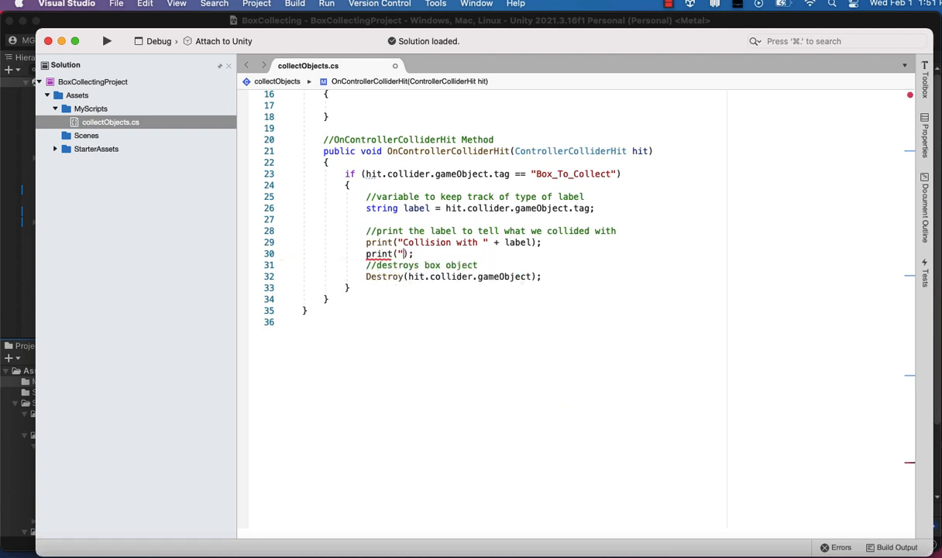
type("Score")
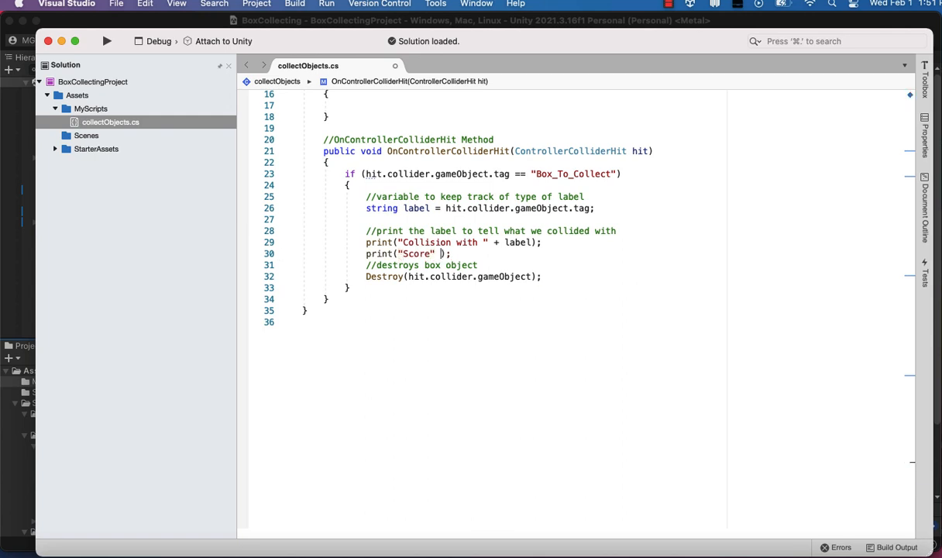
left_click(669, 5)
type("+")
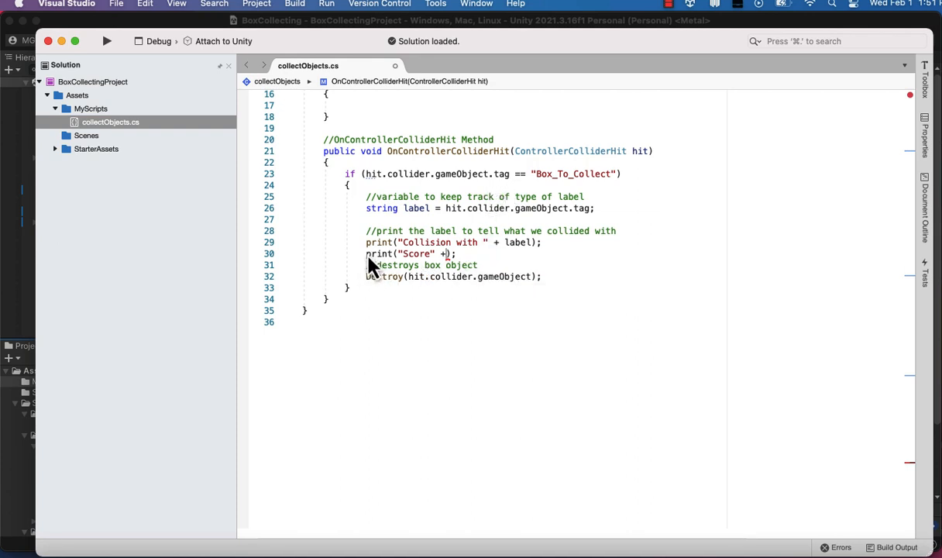
mouse_move(473, 276)
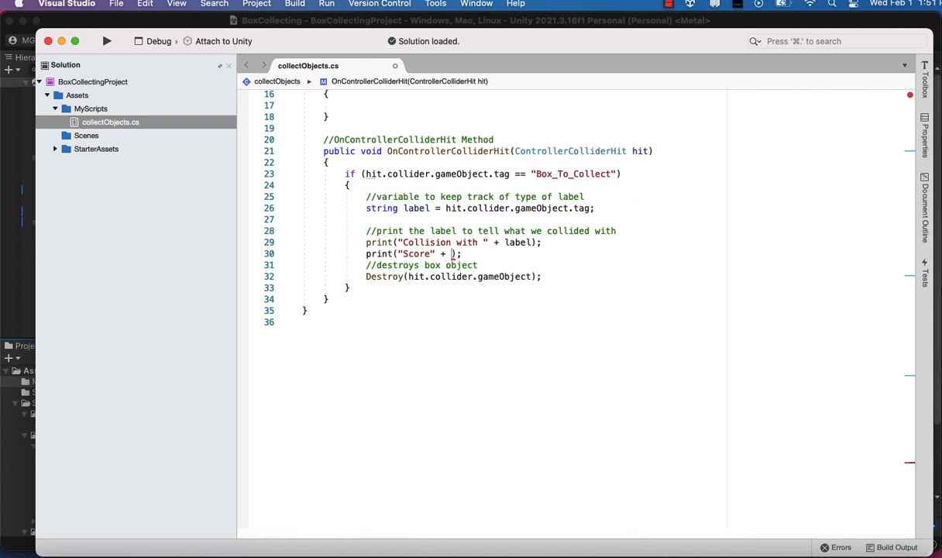
- Add 'score = score + 1;' to the collision handler before Destroy
type("score")
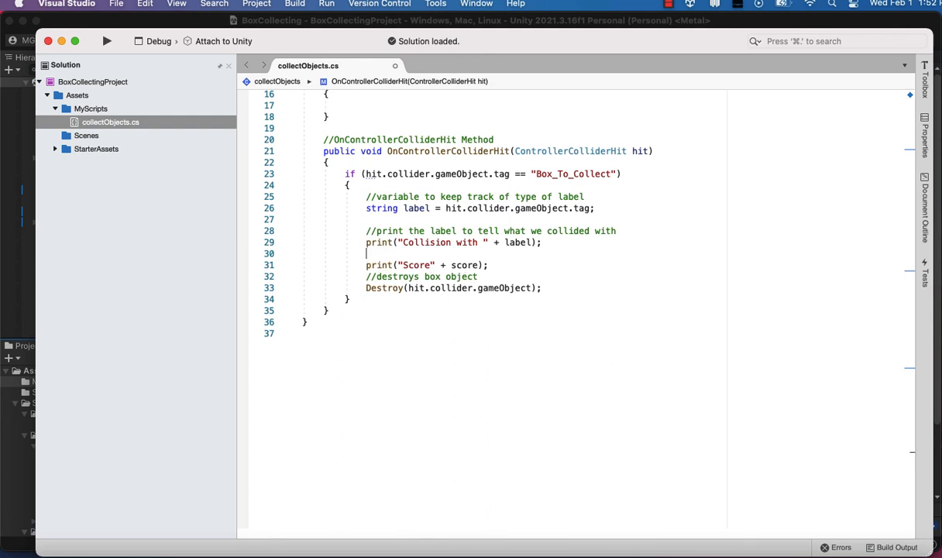
type("score")
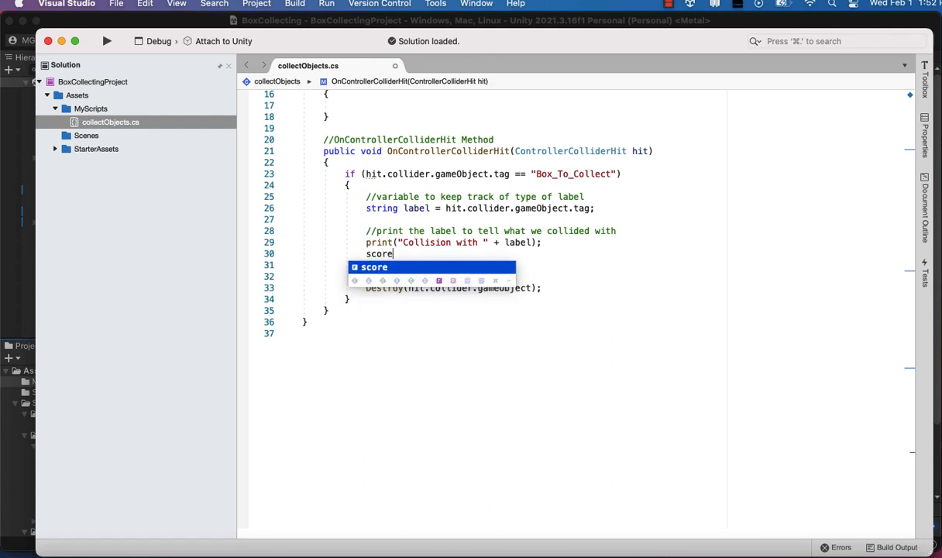
type("= score + 1;")
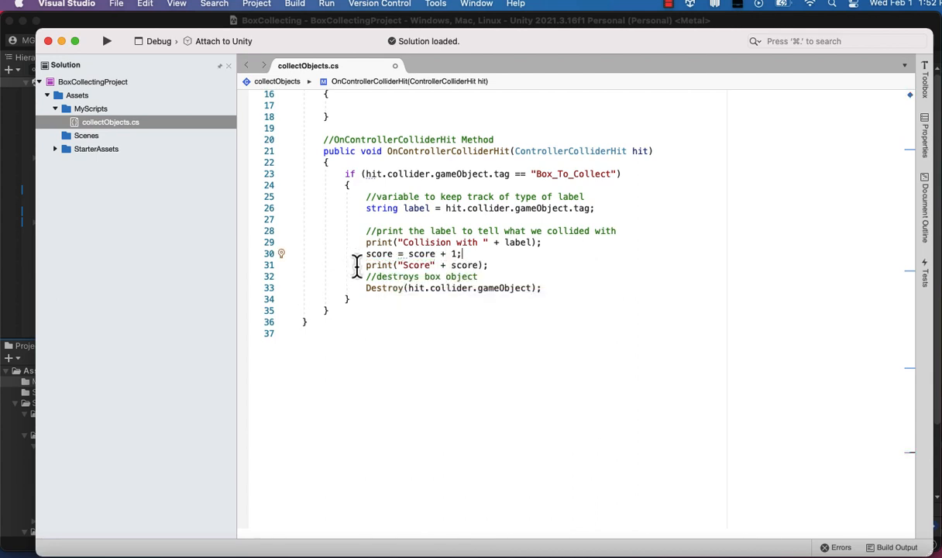
mouse_move(379, 265)
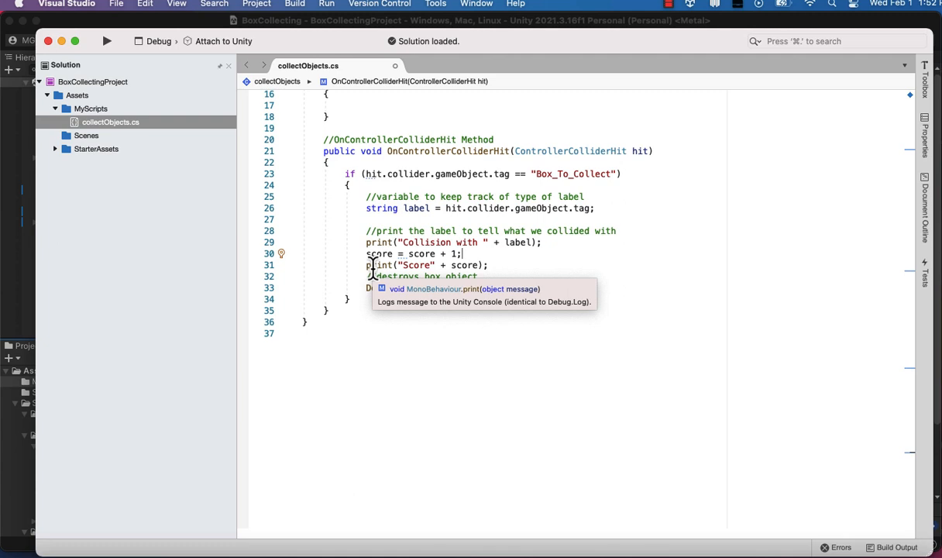
mouse_move(373, 267)
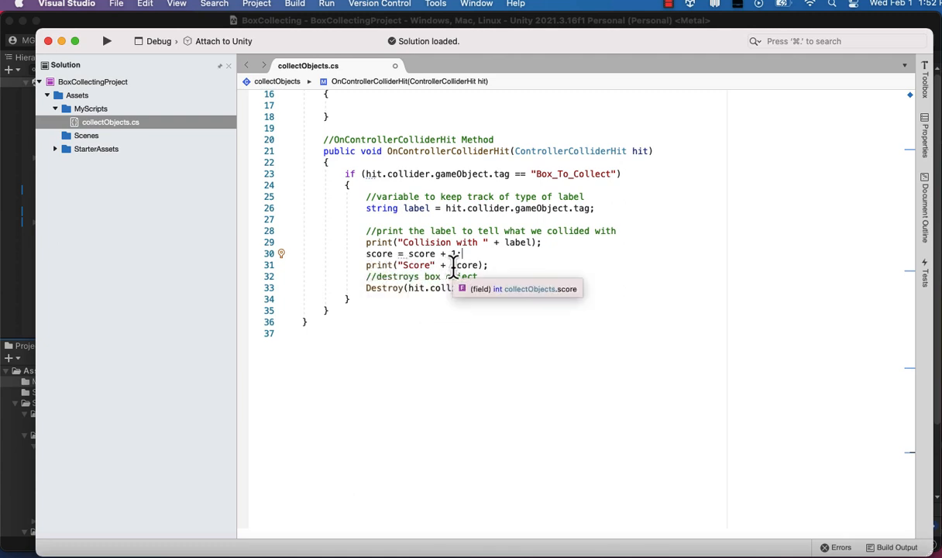
type("1")
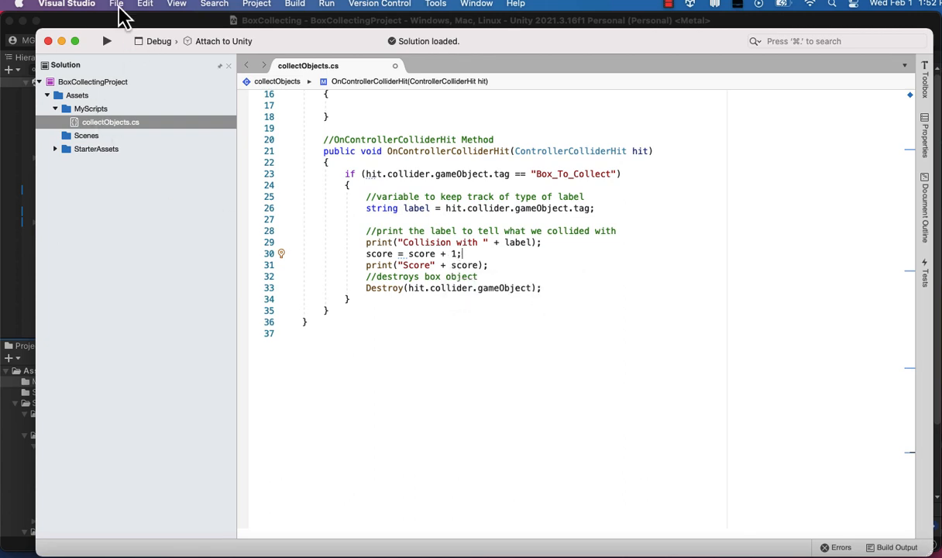
- Save the script and play the scene, collecting the box to log Score1
left_click(116, 4)
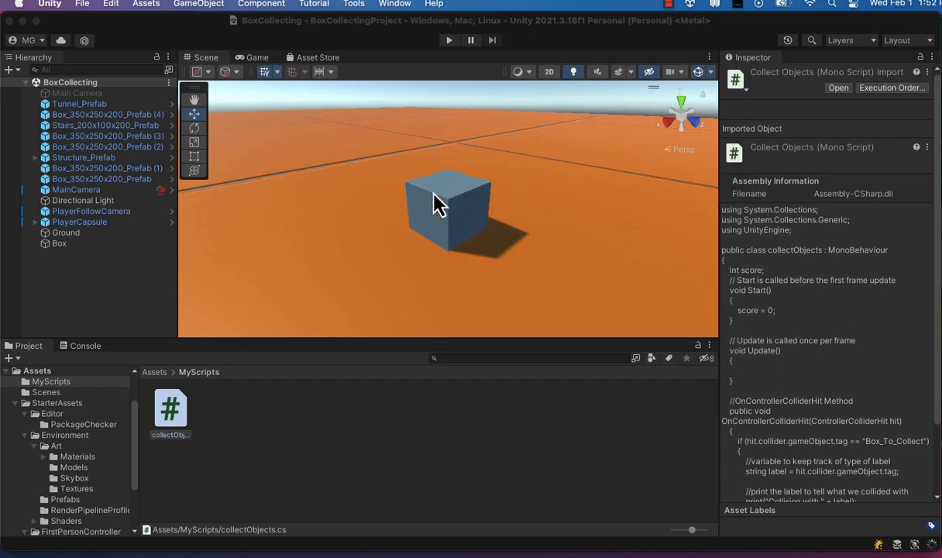
left_click(449, 39)
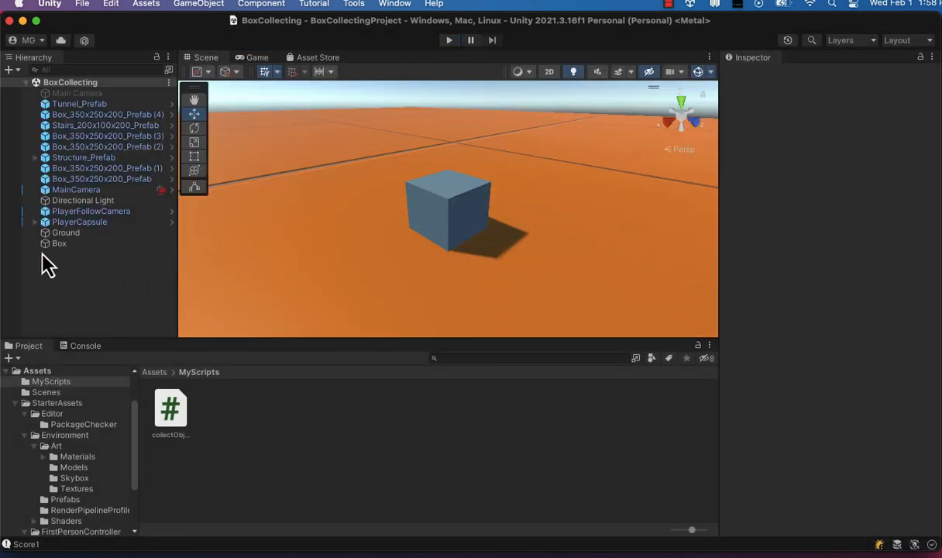
- Duplicate the Box twice, creating Box (1) and Box (2) beside the original
left_click(59, 243)
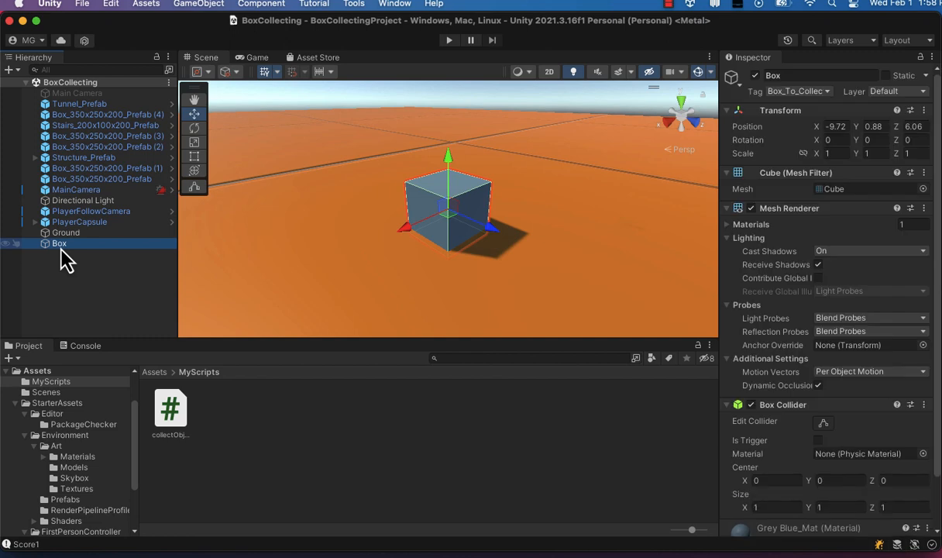
right_click(58, 243)
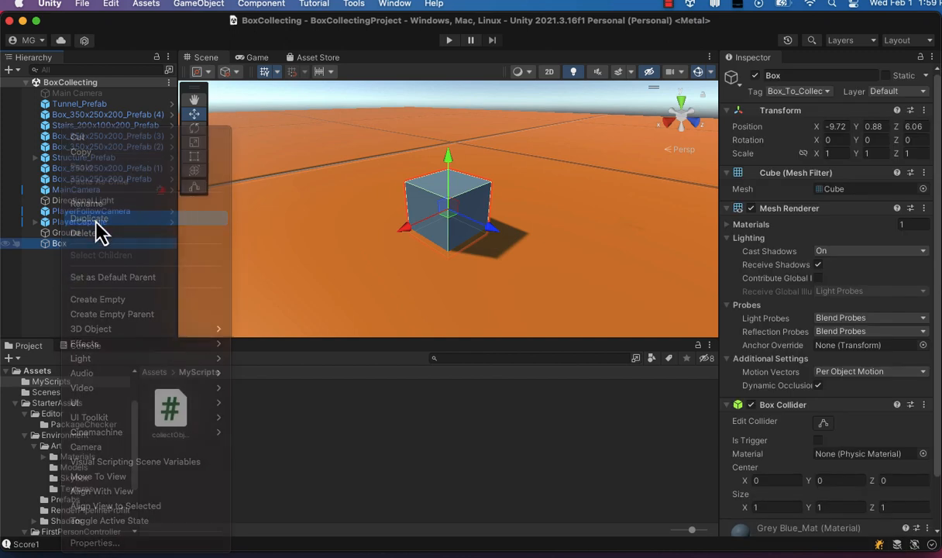
left_click(88, 217)
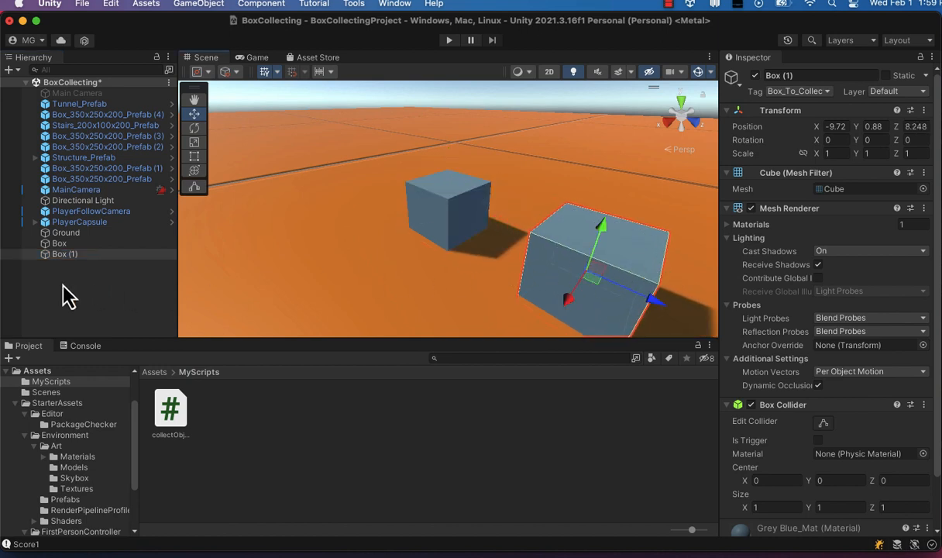
right_click(65, 254)
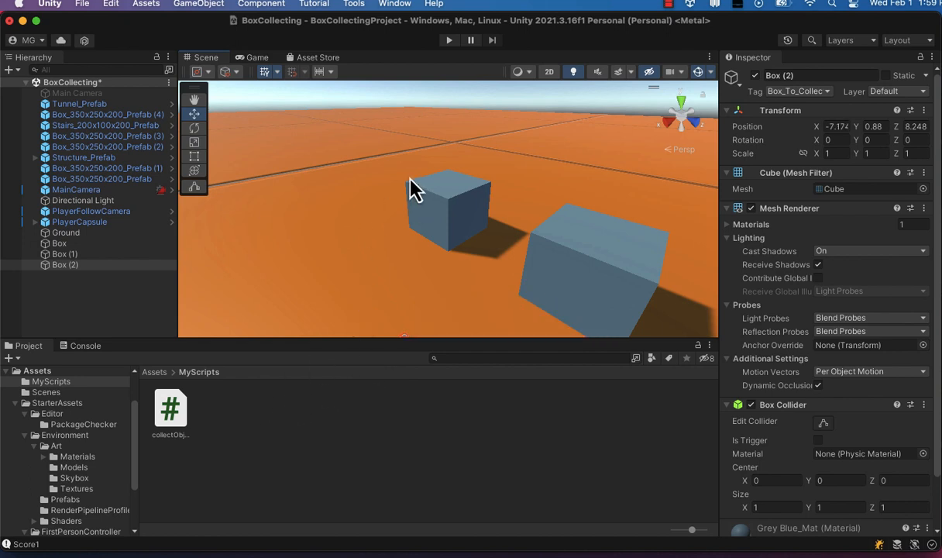
left_click(279, 442)
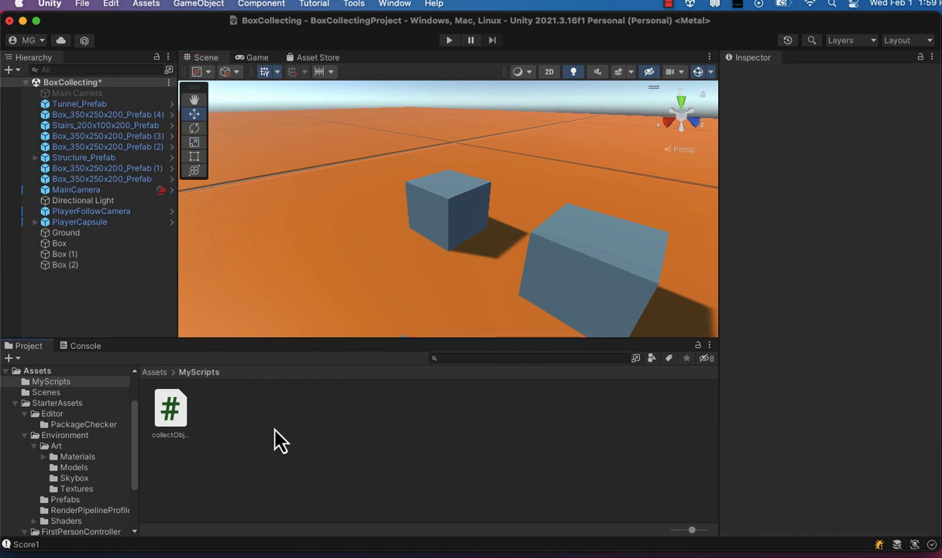
mouse_move(452, 77)
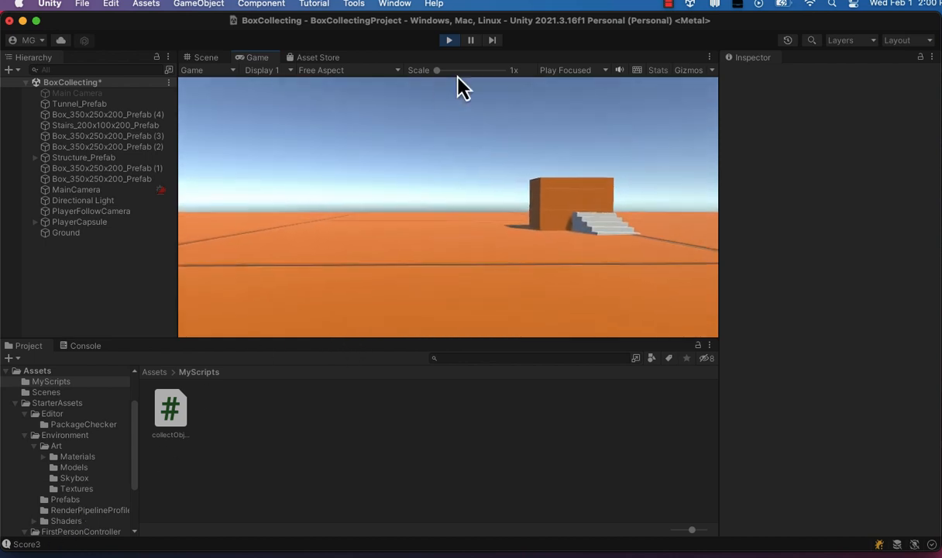
- Play the scene, collect all three boxes to reach Score3, and stop play mode
left_click(450, 40)
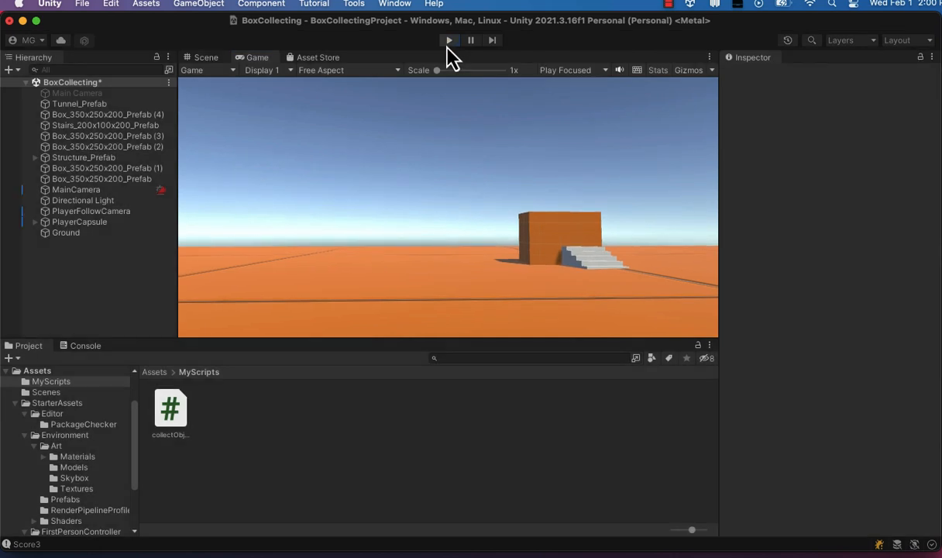
left_click(205, 56)
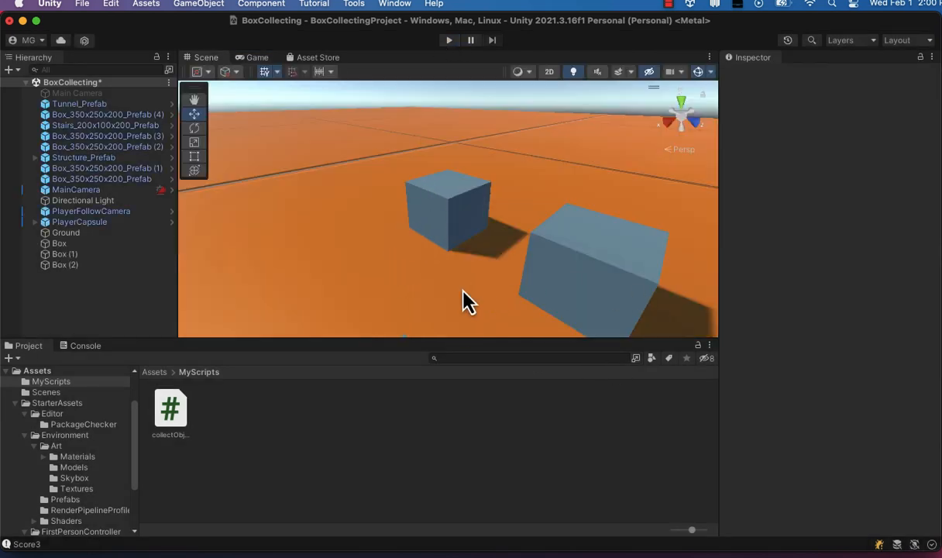
mouse_move(453, 233)
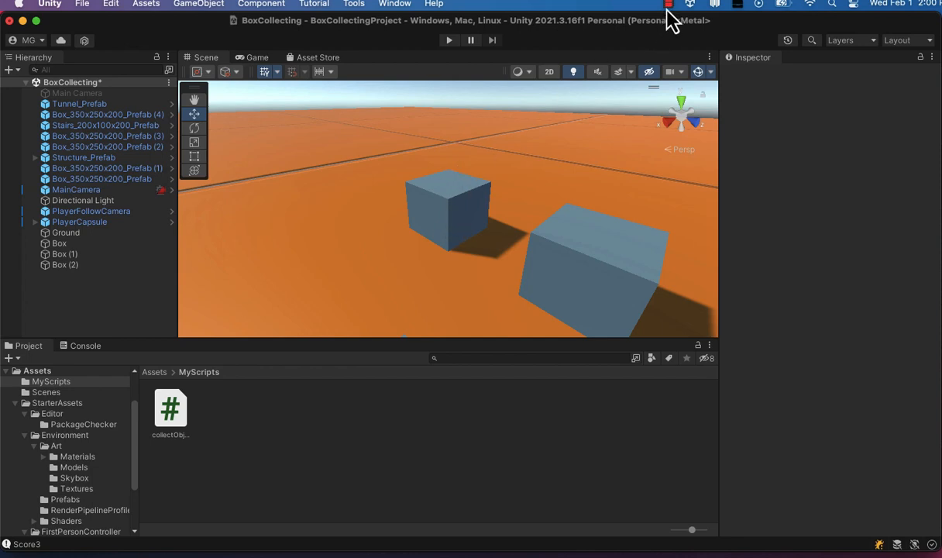
left_click(668, 5)
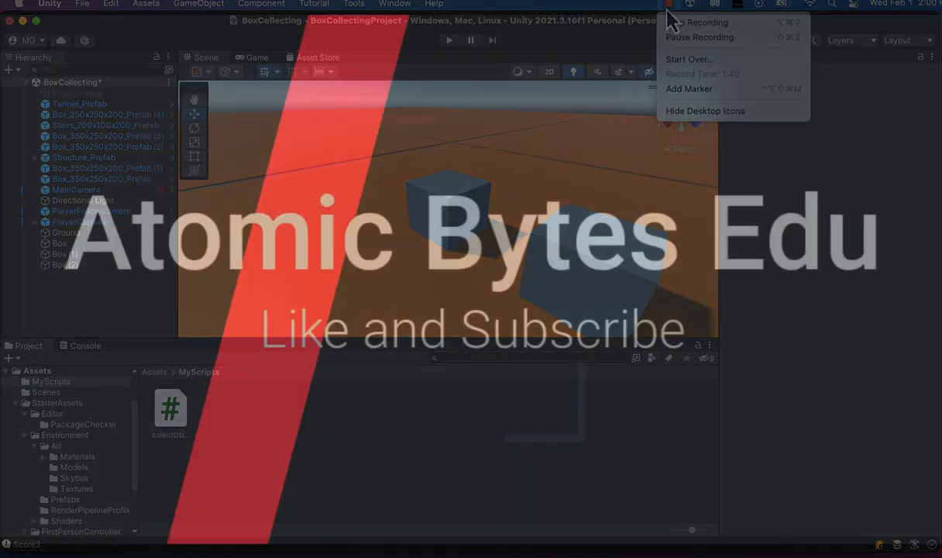